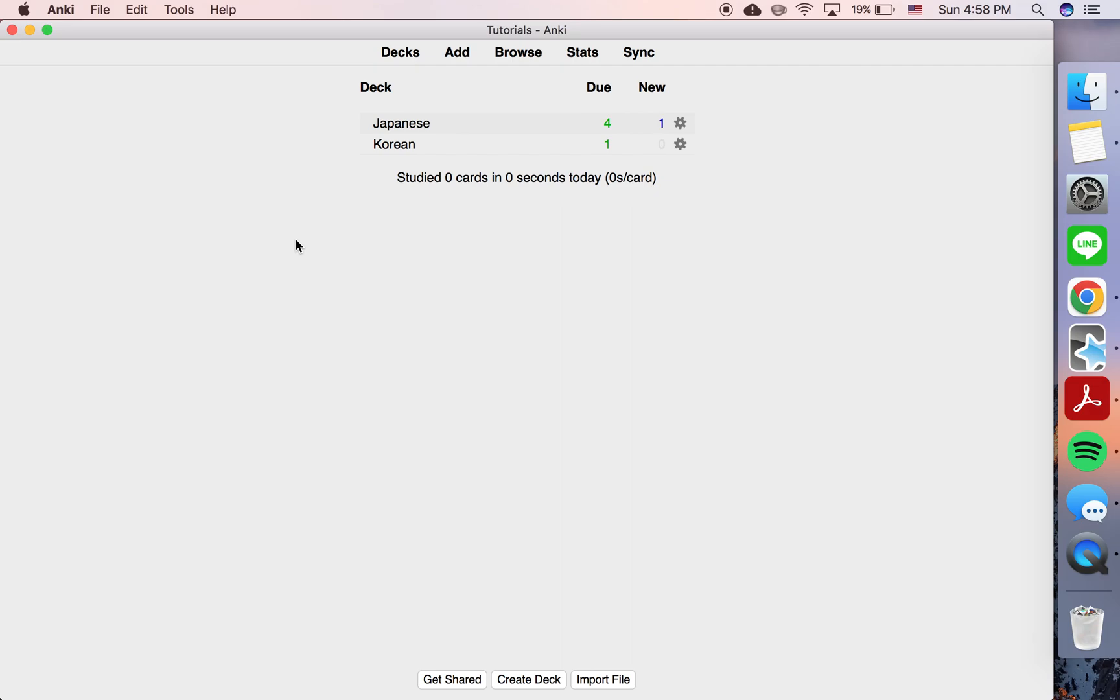
mouse_move(430, 110)
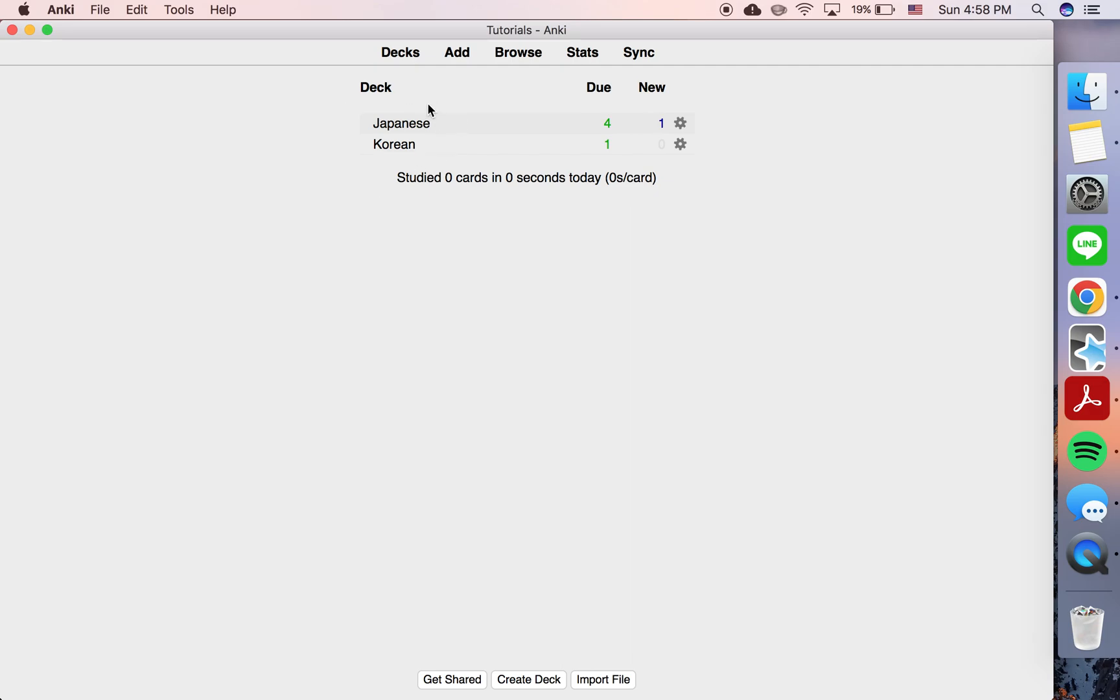
mouse_move(400, 123)
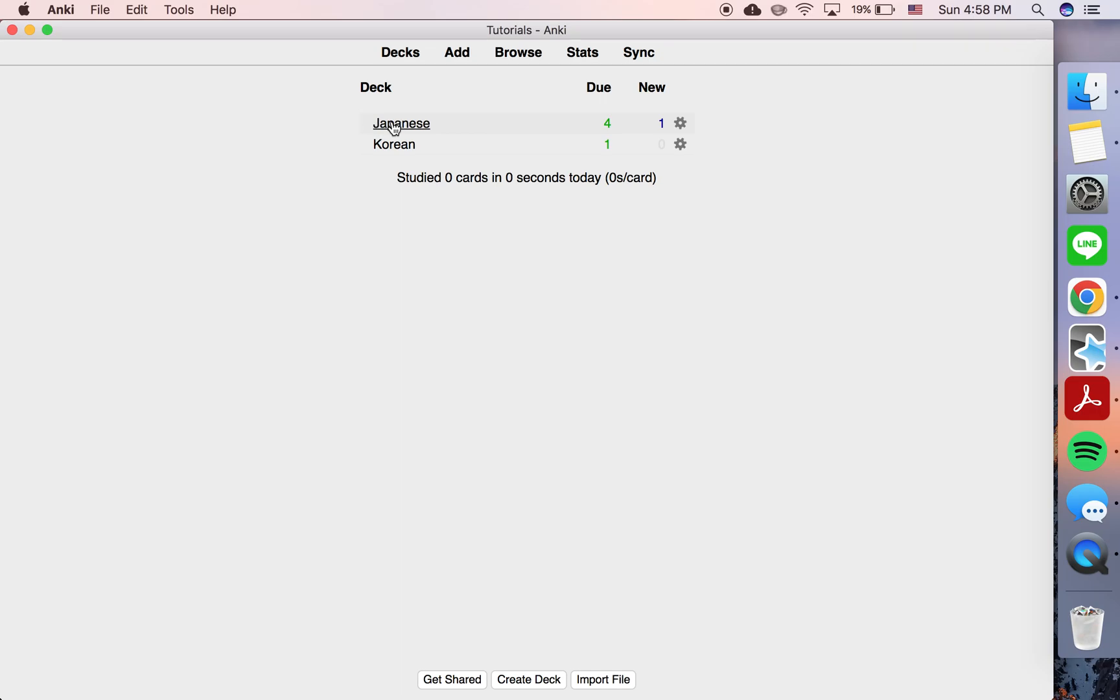
- Select the Japanese deck so the Browser lists its six cards under deck:current
left_click(517, 52)
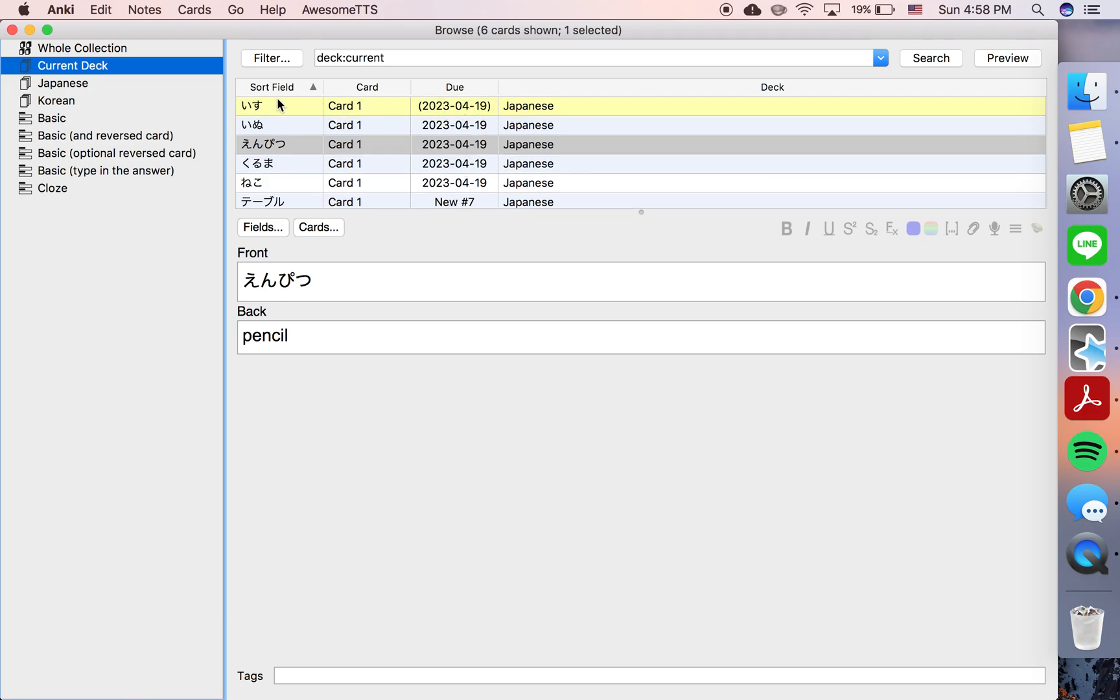
mouse_move(278, 165)
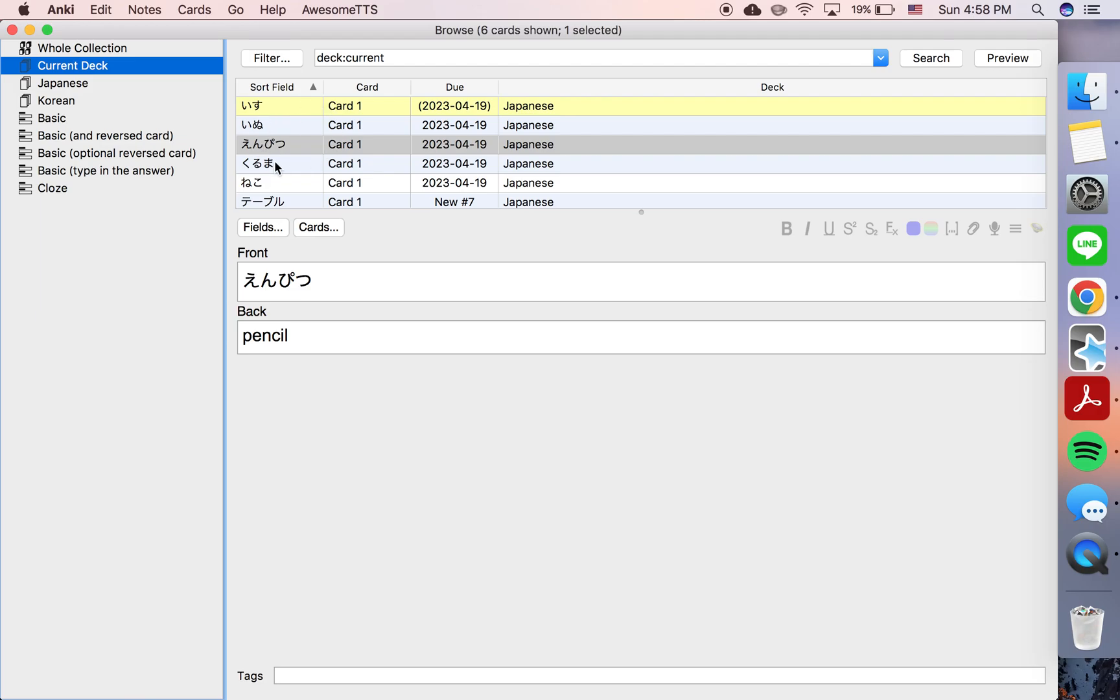
mouse_move(299, 113)
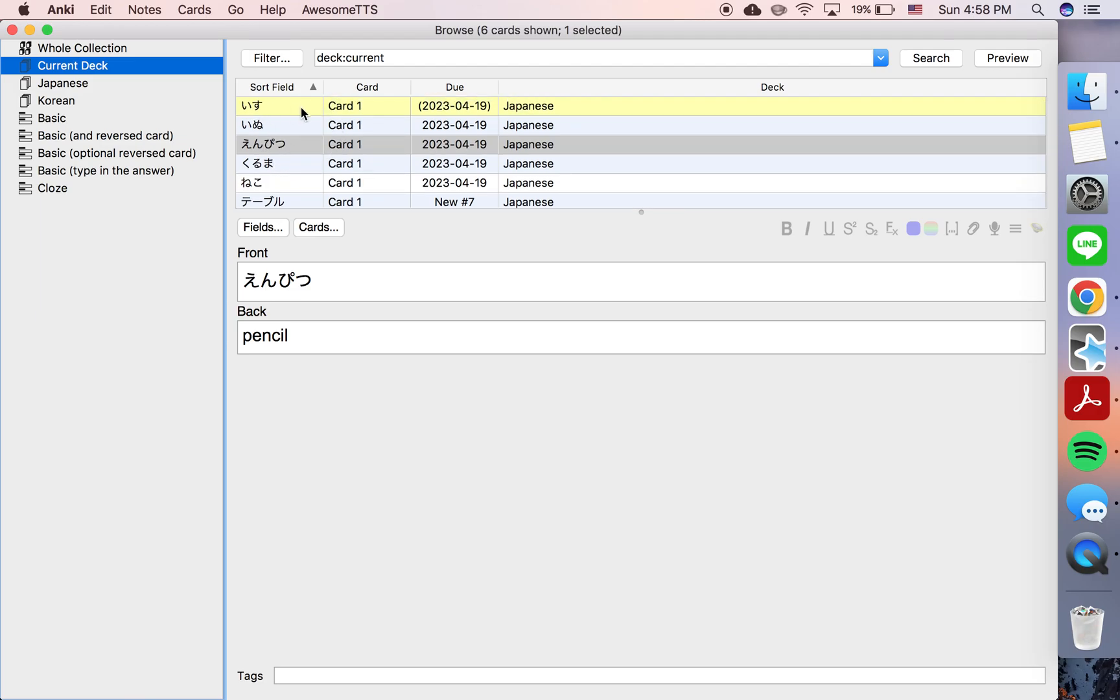
mouse_move(264, 155)
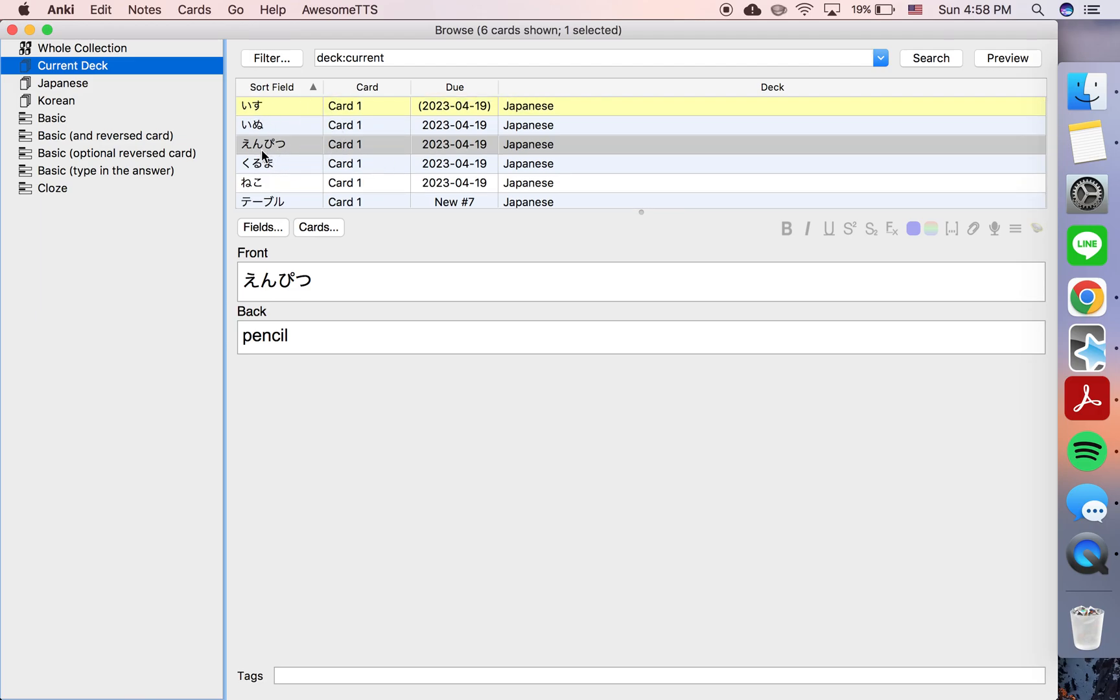
mouse_move(265, 118)
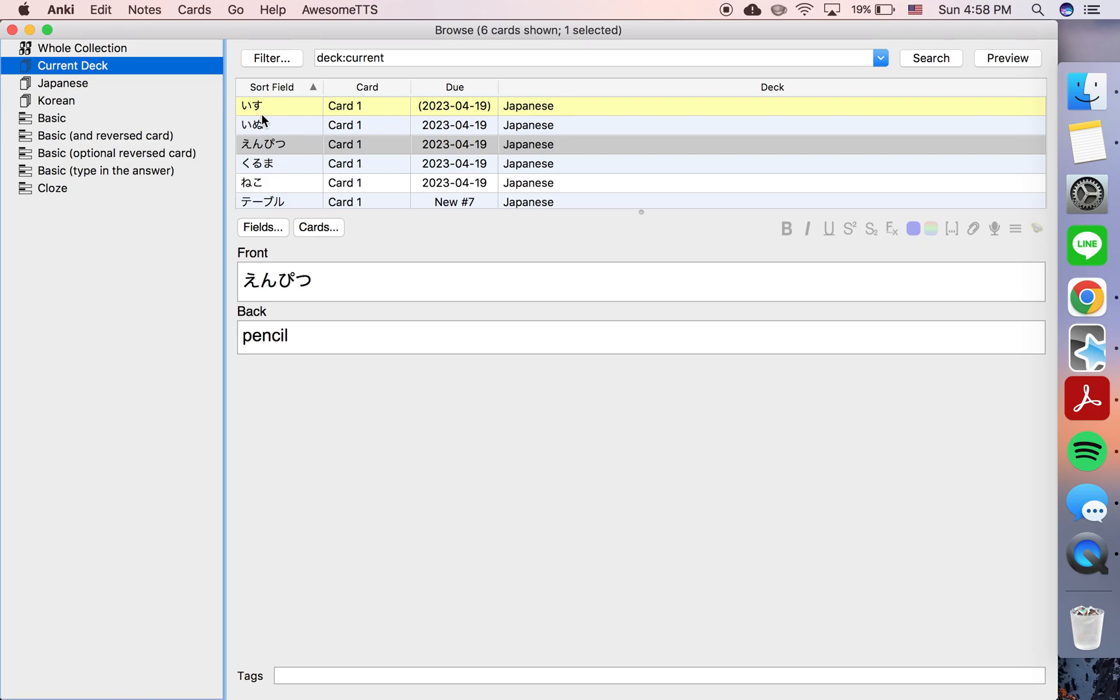
mouse_move(296, 178)
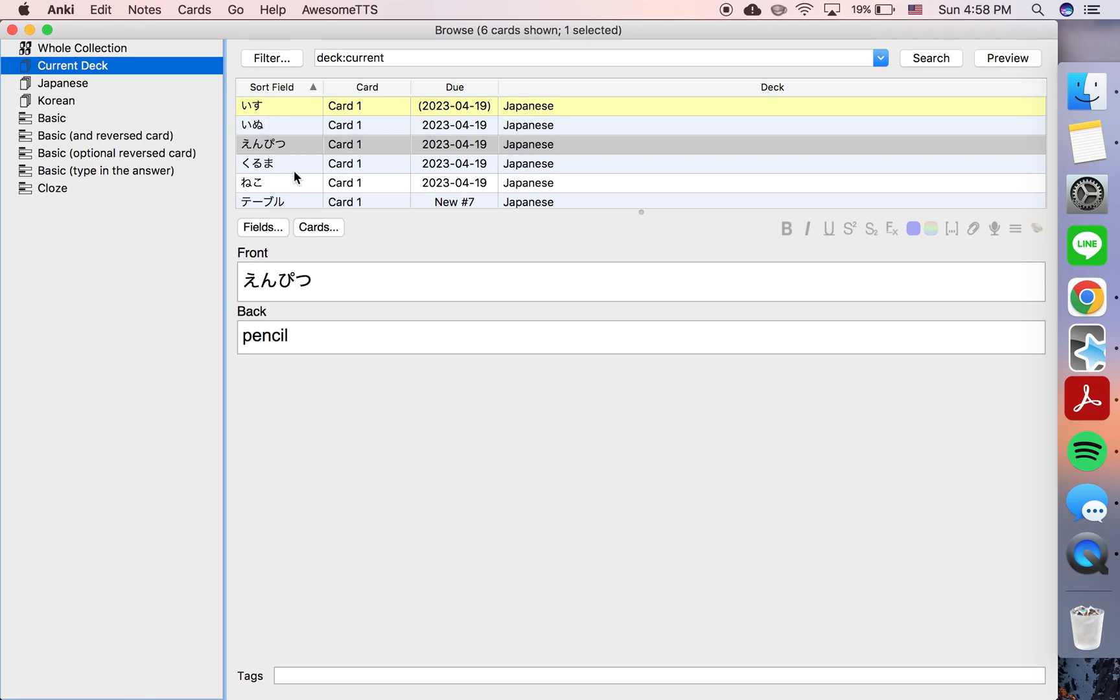
mouse_move(464, 107)
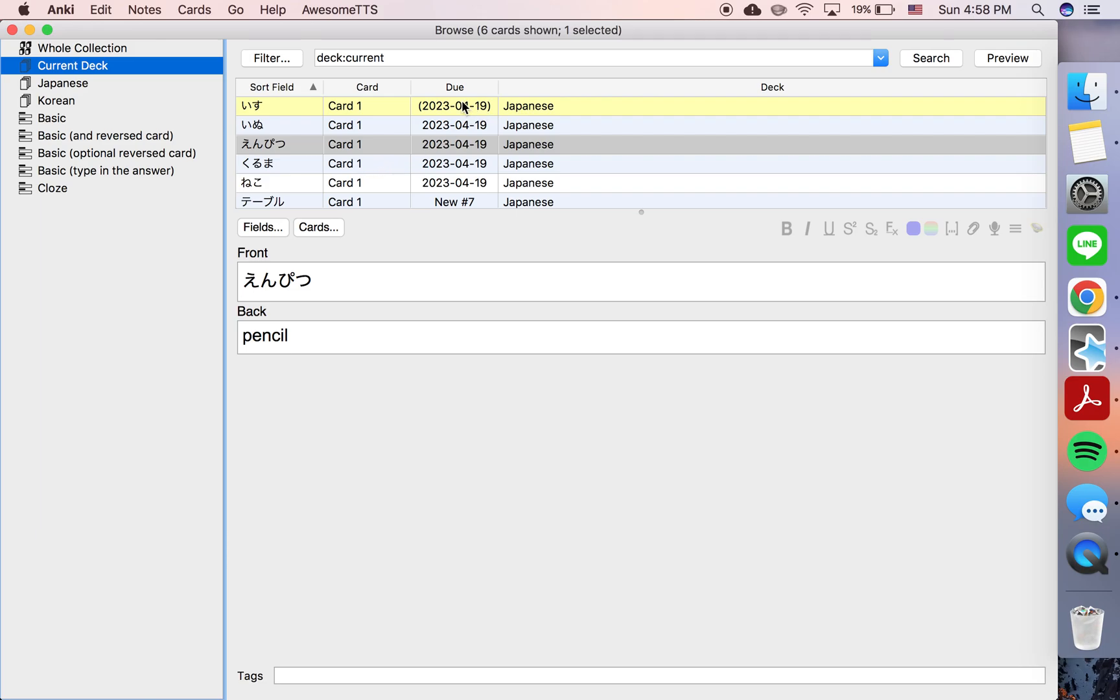
mouse_move(487, 109)
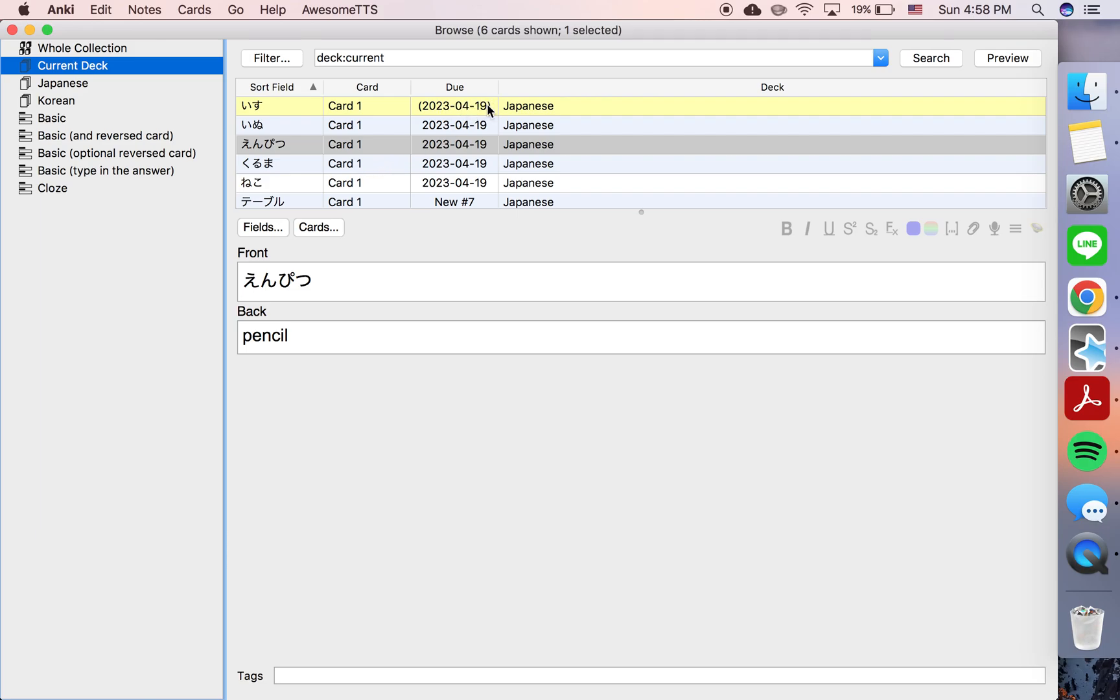
mouse_move(345, 118)
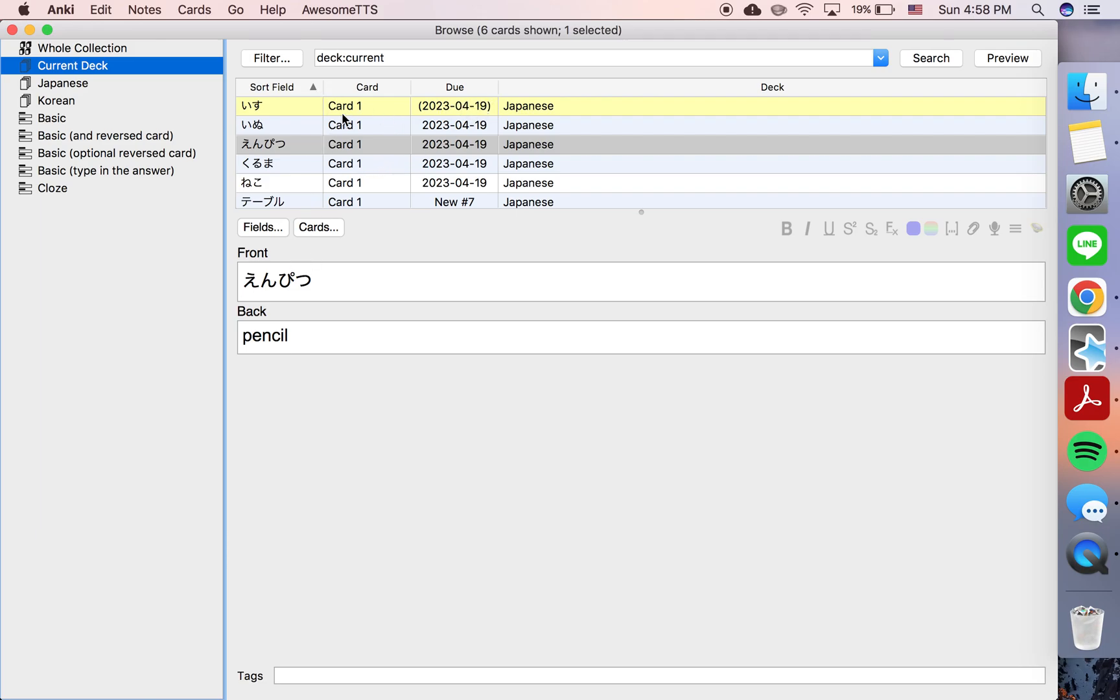
mouse_move(370, 202)
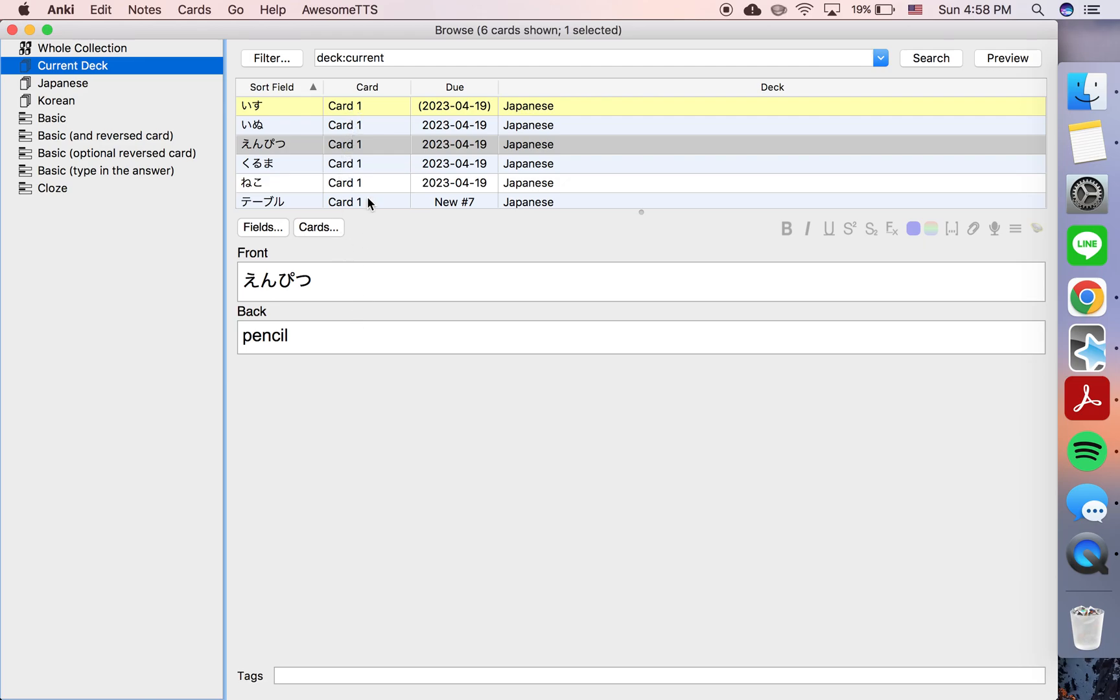
mouse_move(339, 107)
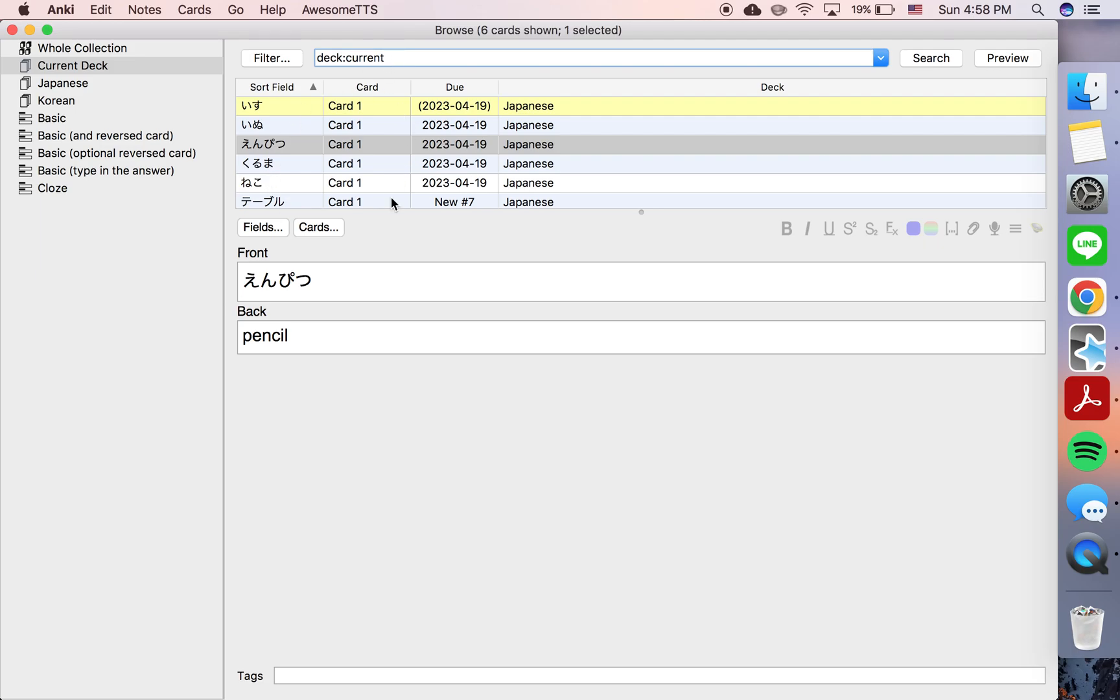
- Filter with 'deck:current is:suspended' and view the remaining いす / chair card's fields
type("is")
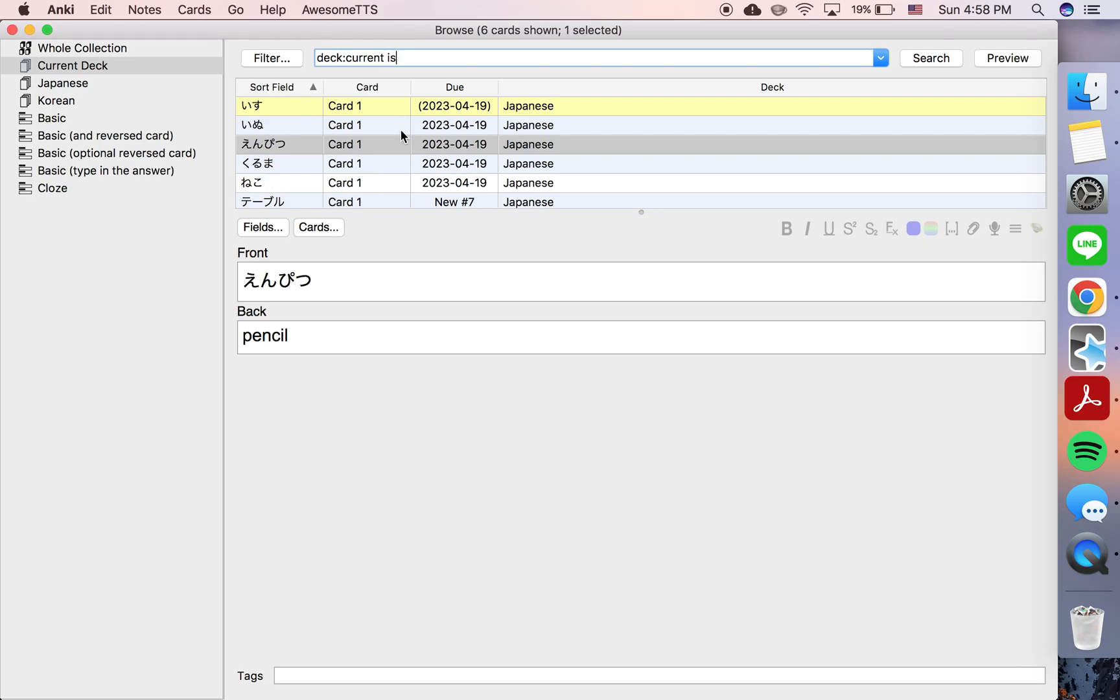
type(":suspended")
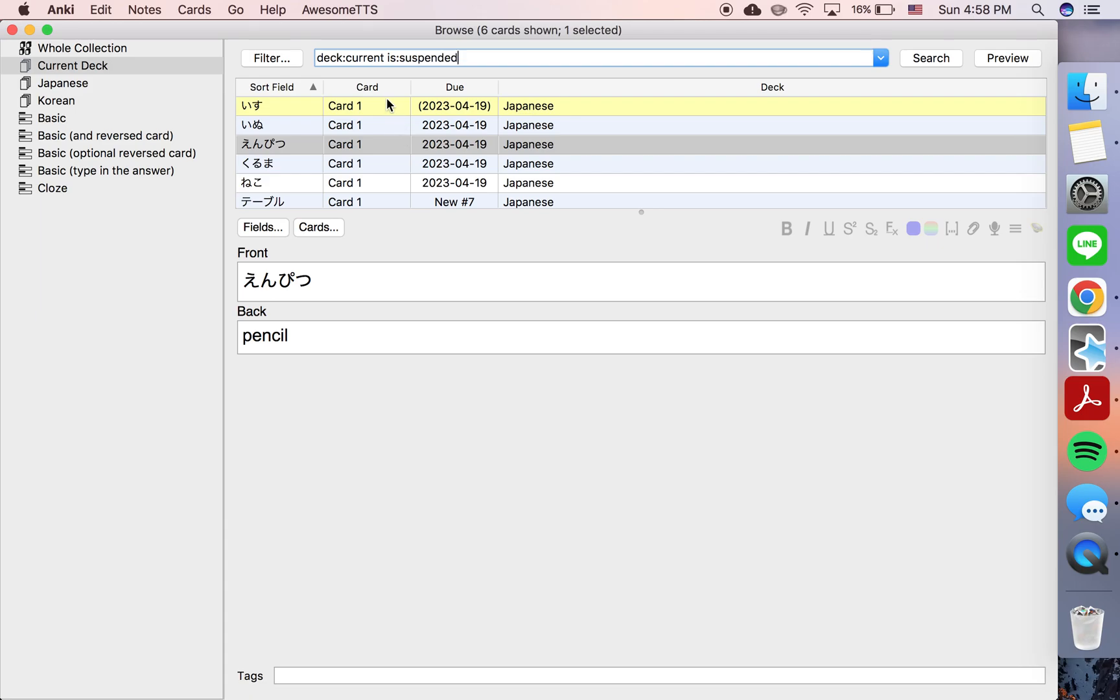
mouse_move(427, 58)
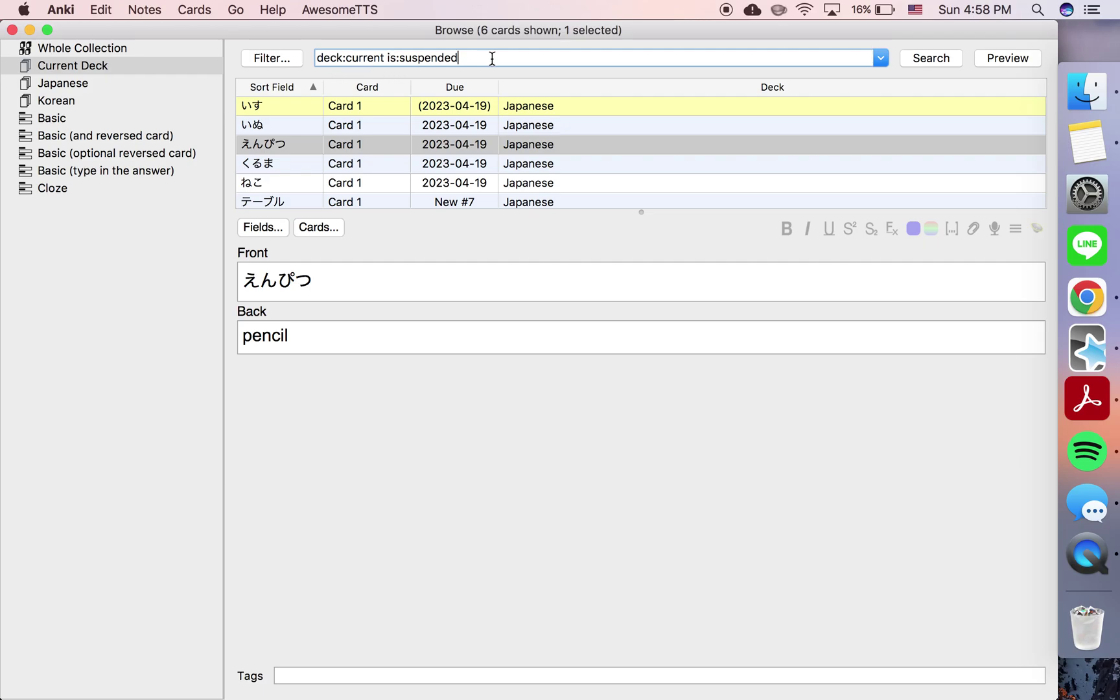
left_click(930, 59)
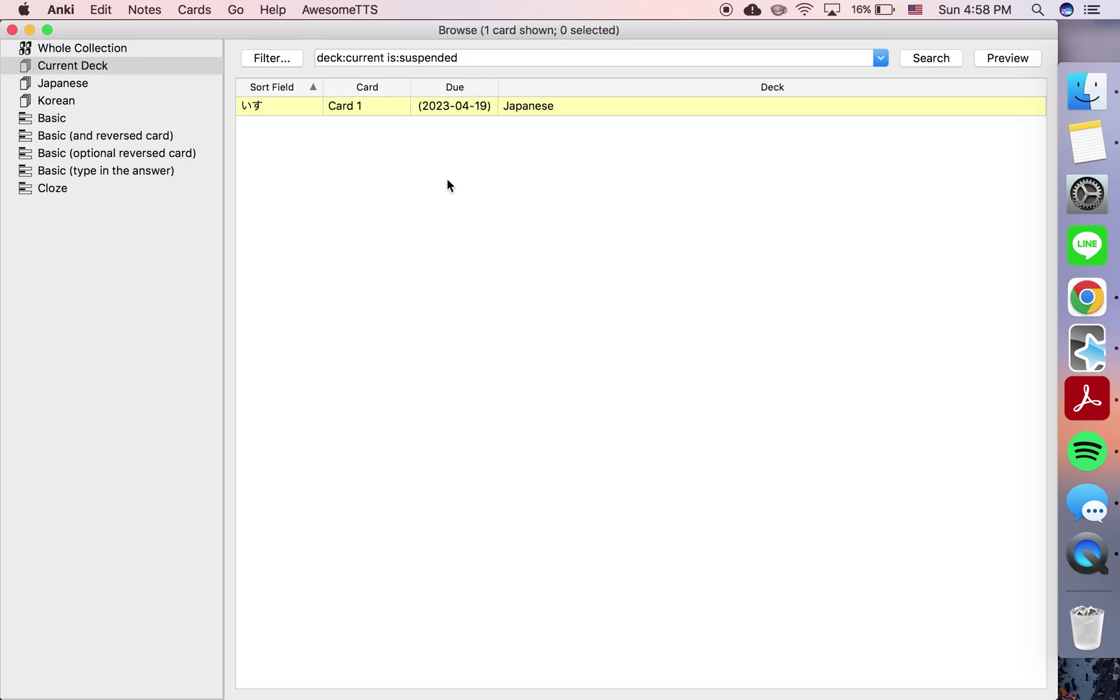
left_click(452, 107)
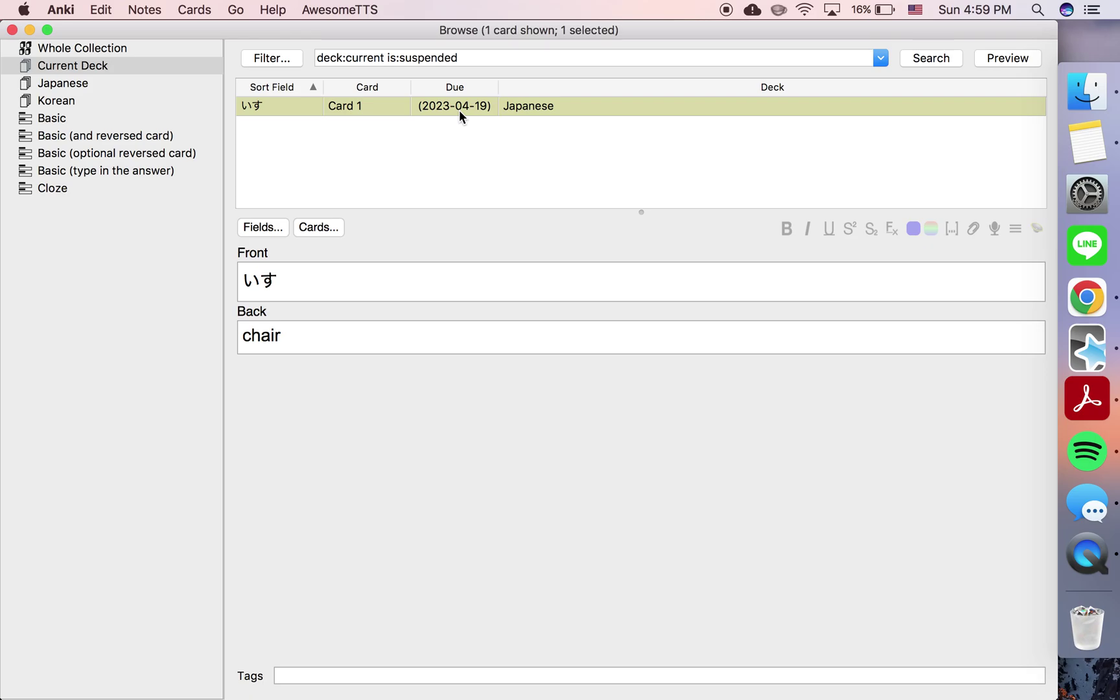